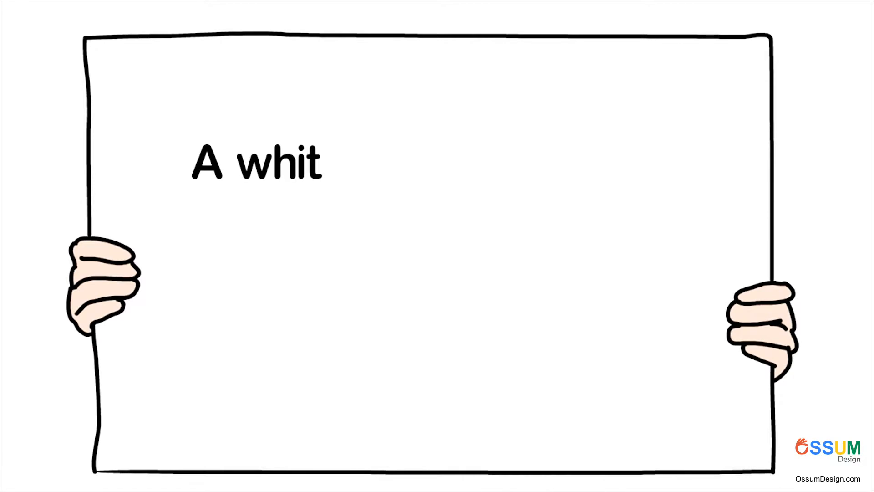
type("eboard animation video takes more t")
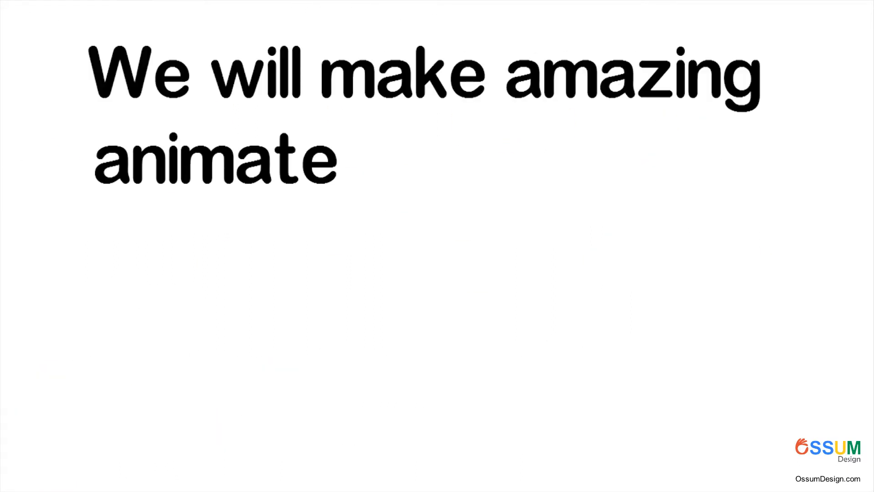
type("d whiteboard videos speciall")
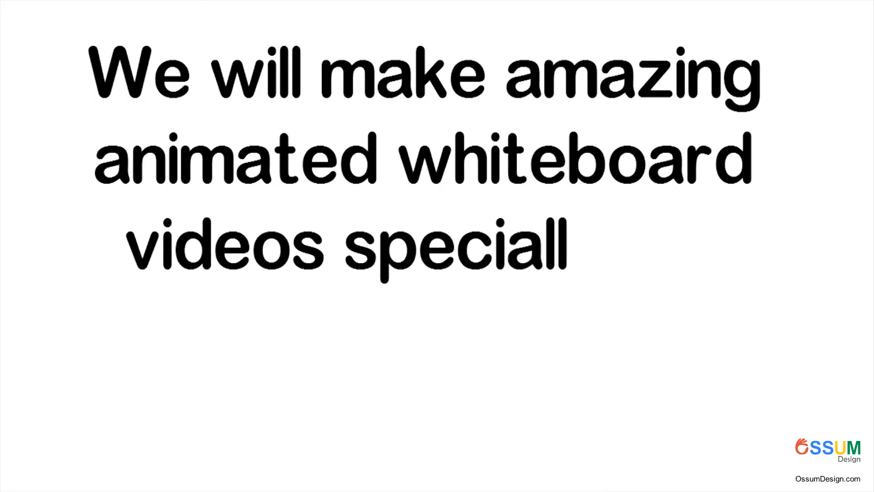